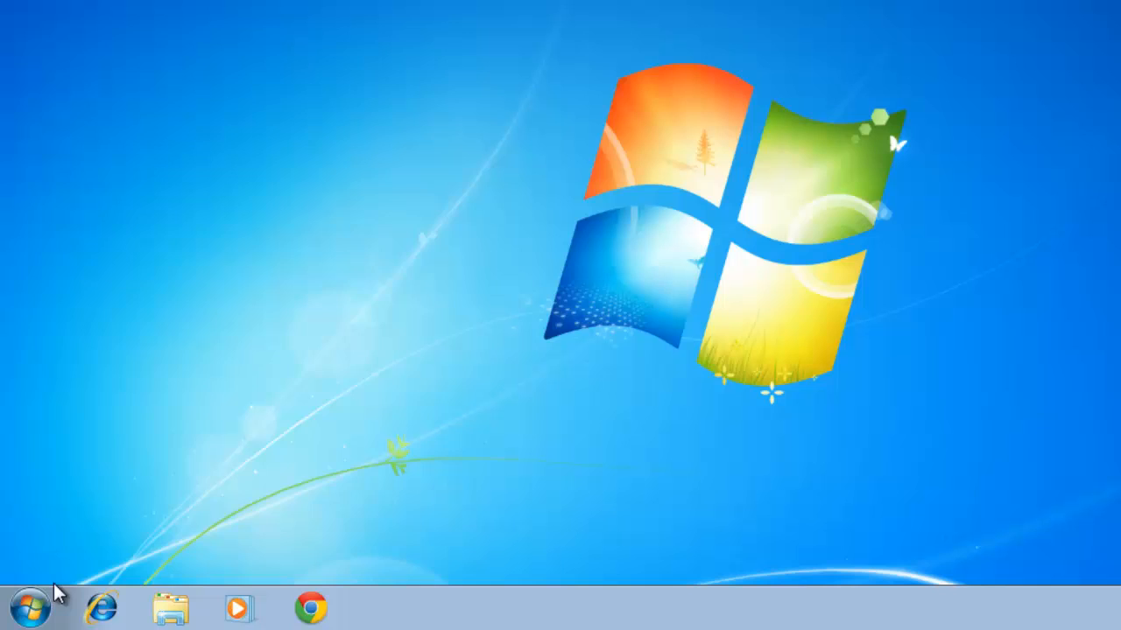
# Search the Start menu for 'event' to find Event Viewer
pyautogui.click(30, 607)
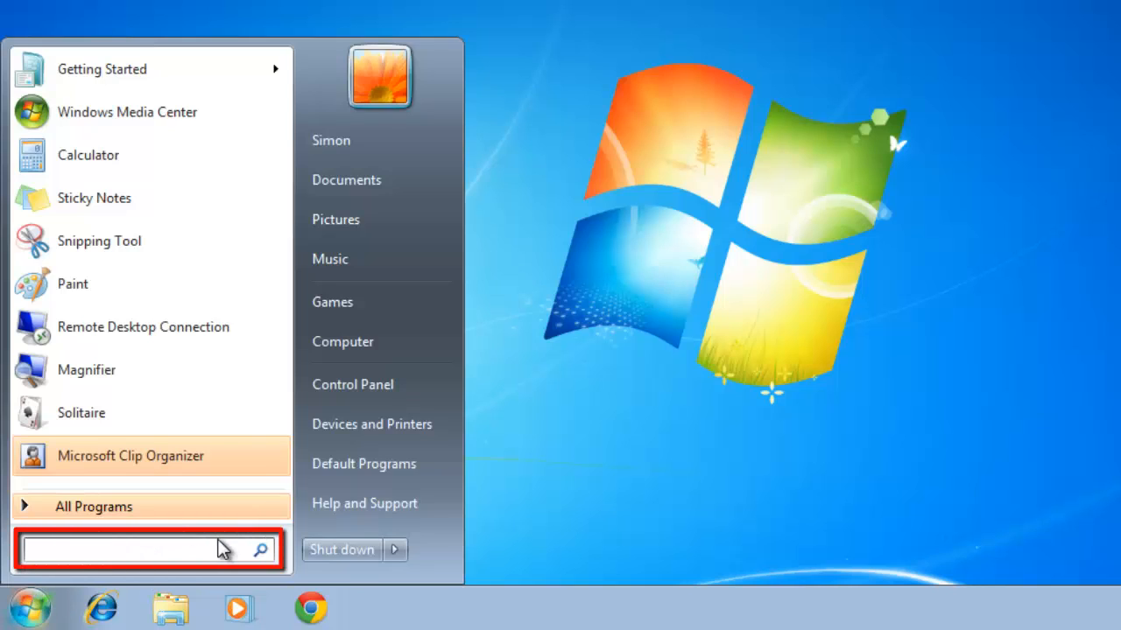
pyautogui.write('event')
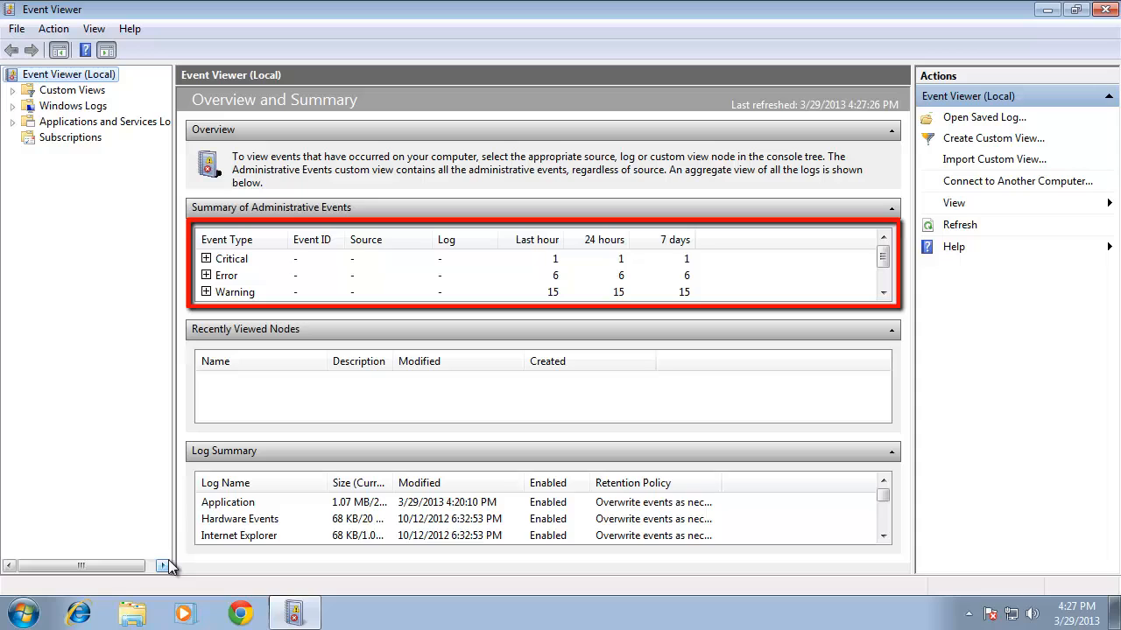
pyautogui.moveTo(243, 567)
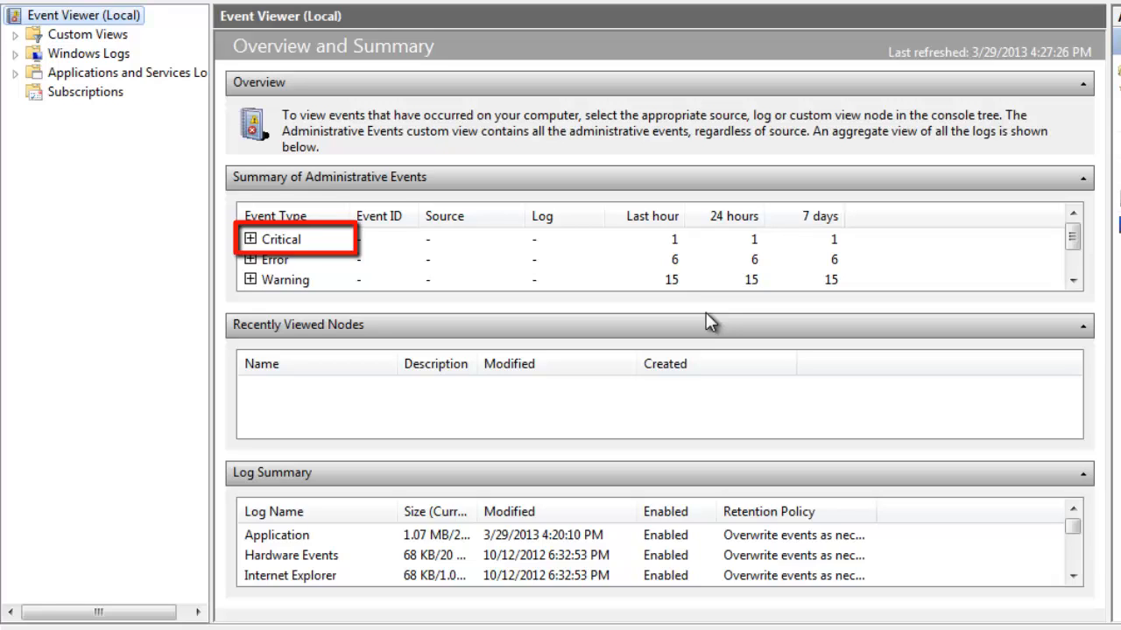
pyautogui.moveTo(871, 324)
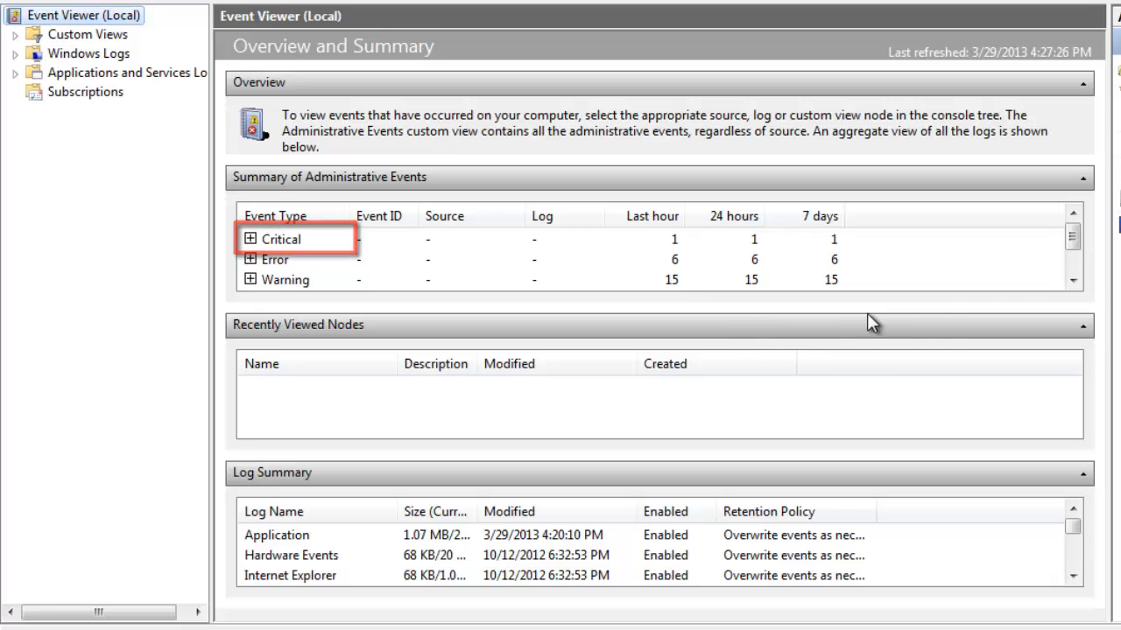
# Review Information (351) and Audit Success (90) events, then start Task Manager via Ctrl+Alt+Delete
pyautogui.scroll(-3)
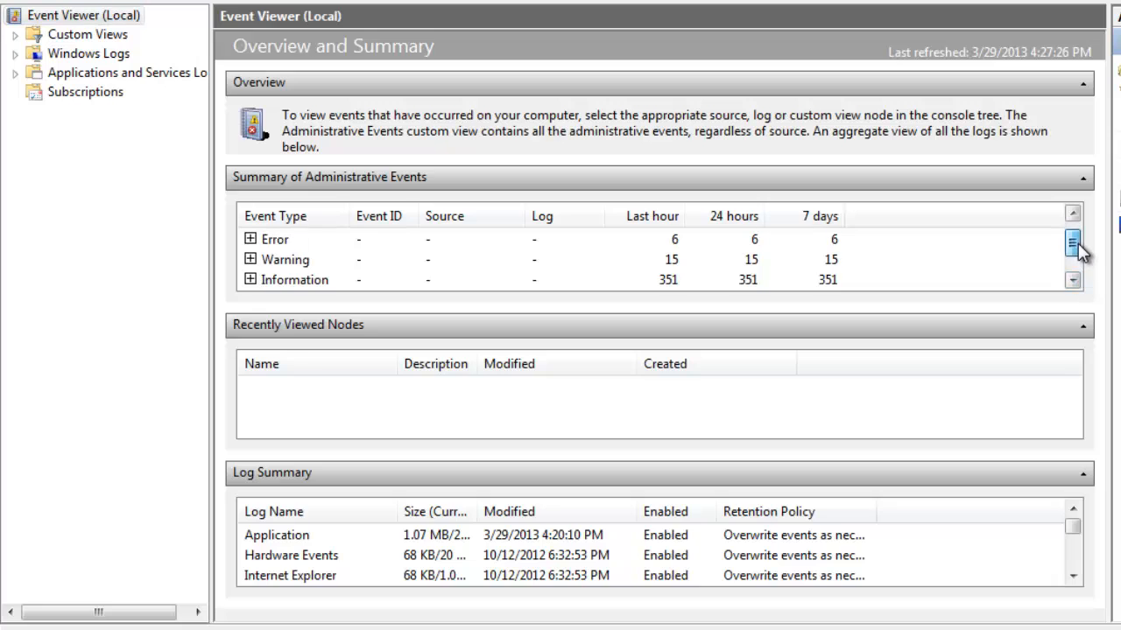
pyautogui.click(1072, 280)
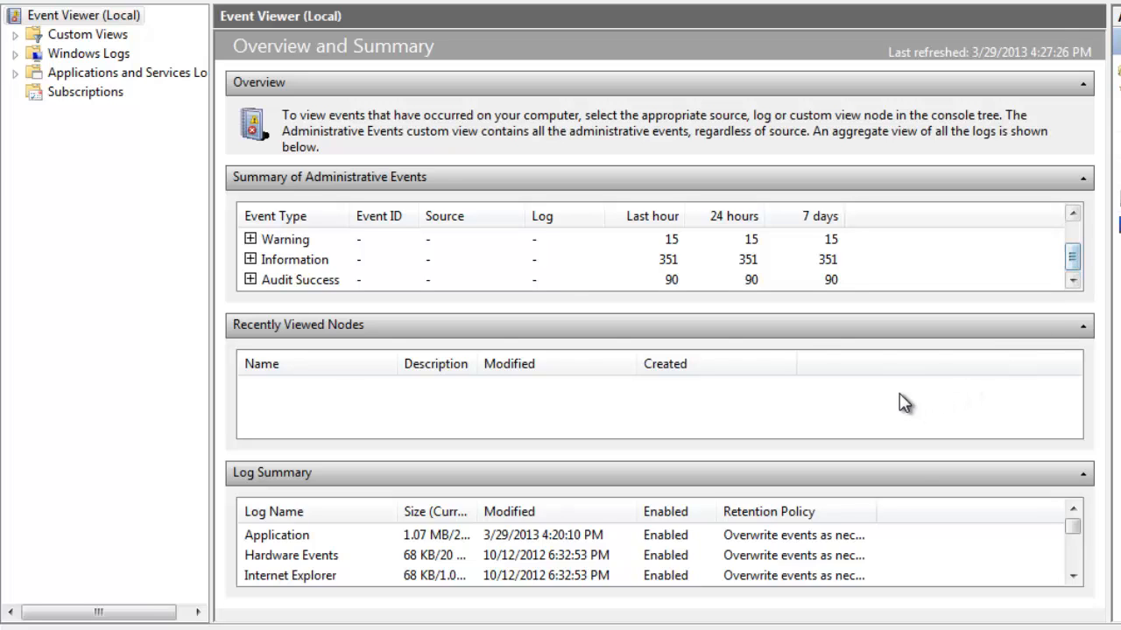
pyautogui.moveTo(549, 295)
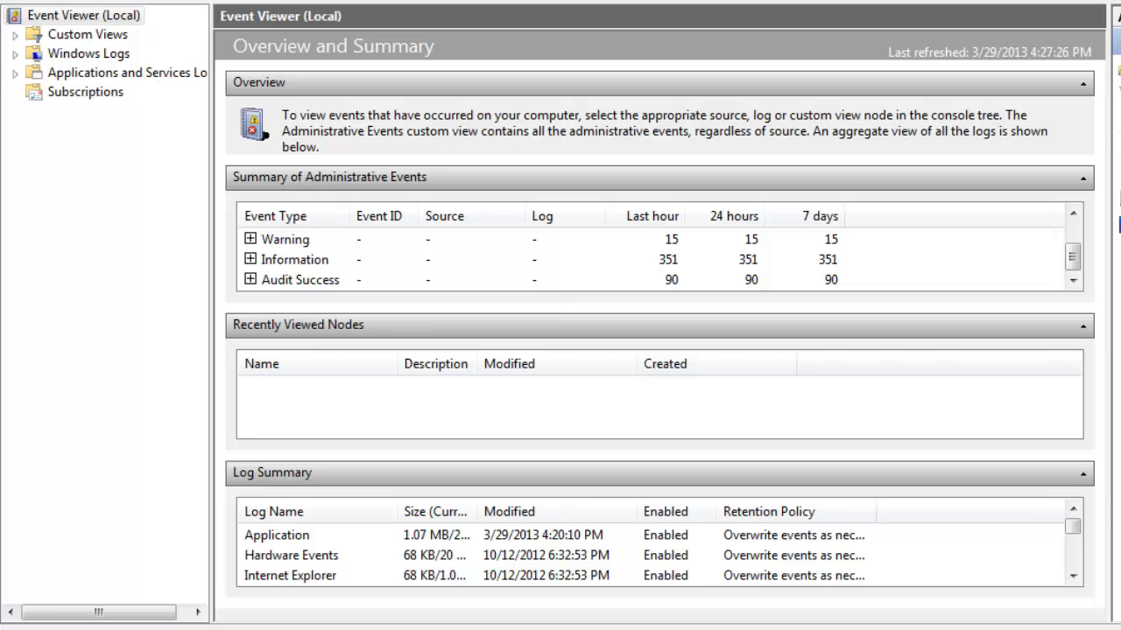
pyautogui.press('ctrl+alt+delete')
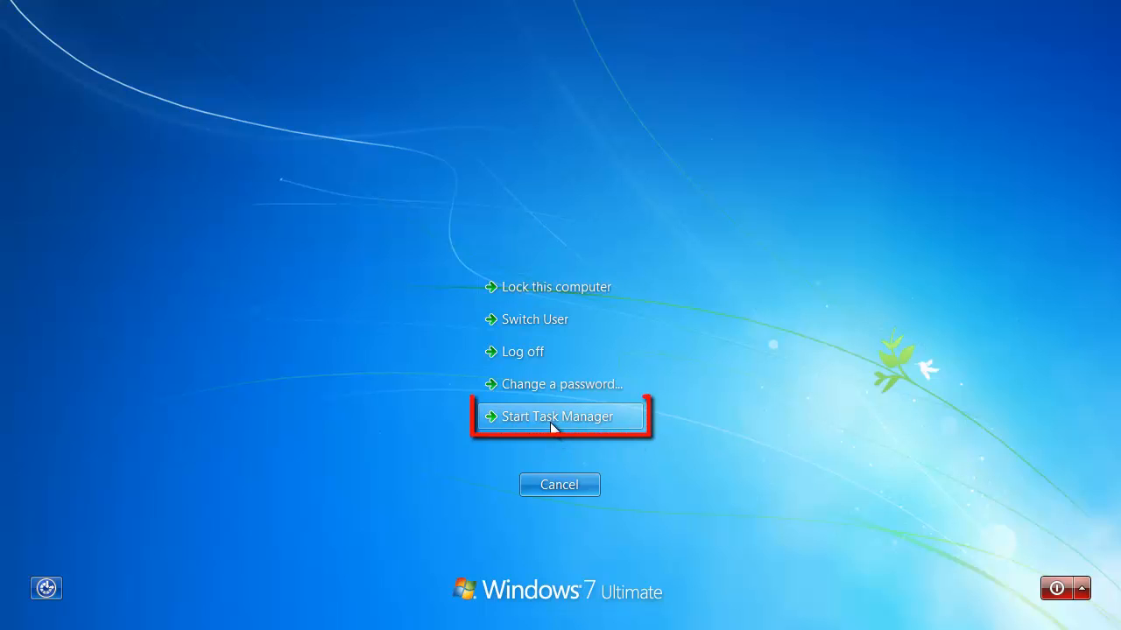
pyautogui.click(559, 416)
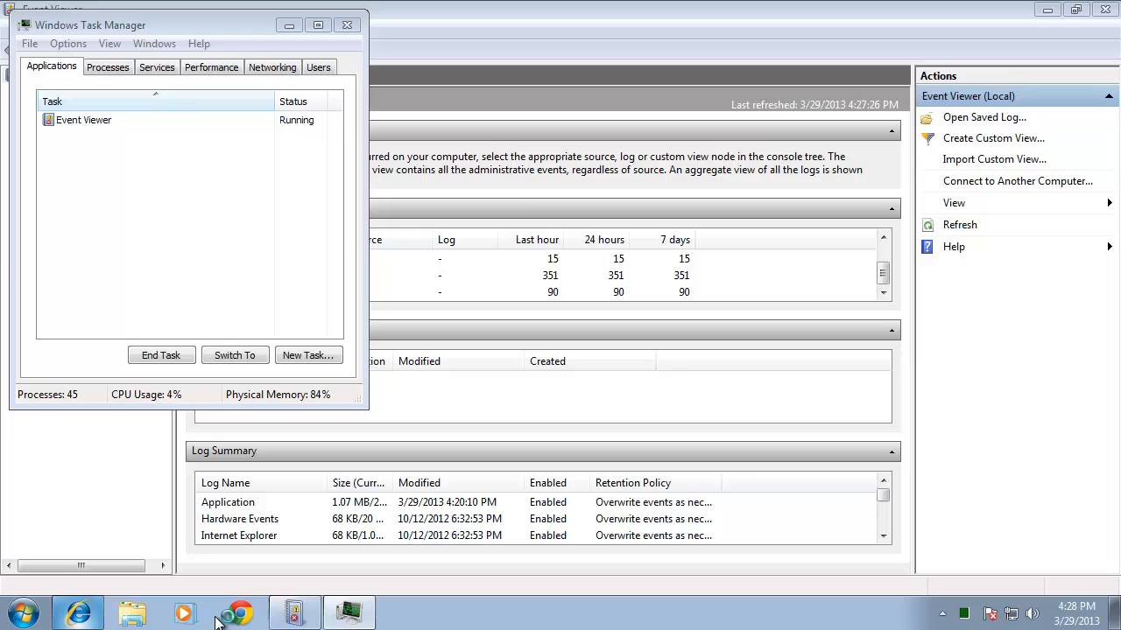
# Launch Internet Explorer from the taskbar, leaving Task Manager running
pyautogui.click(78, 611)
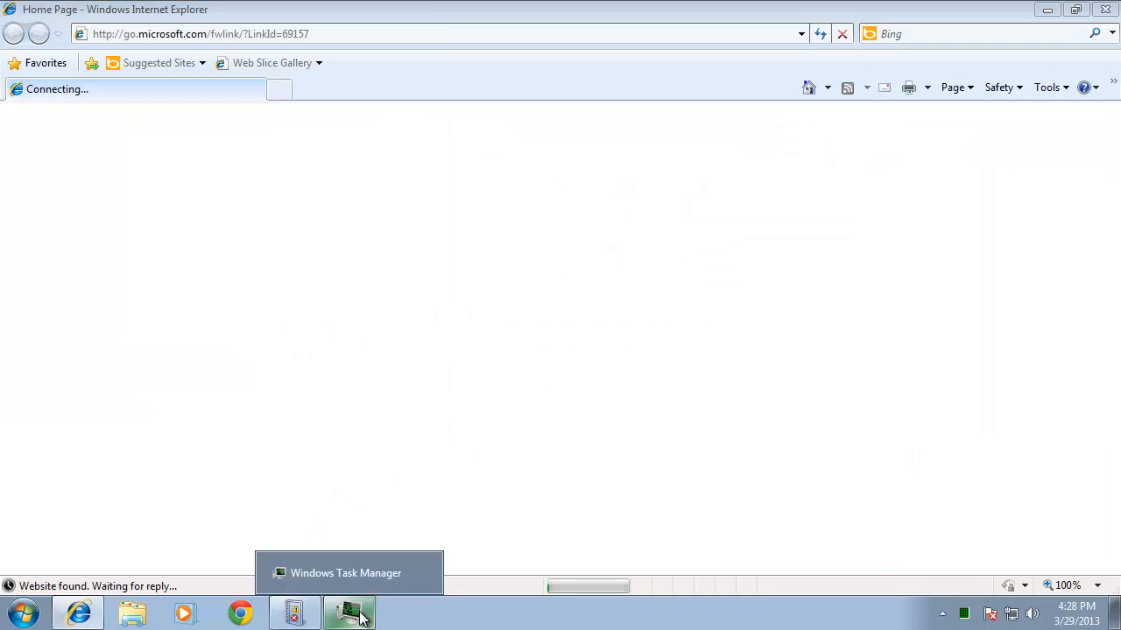
# End the Internet Explorer task in Task Manager and relaunch Internet Explorer
pyautogui.click(350, 611)
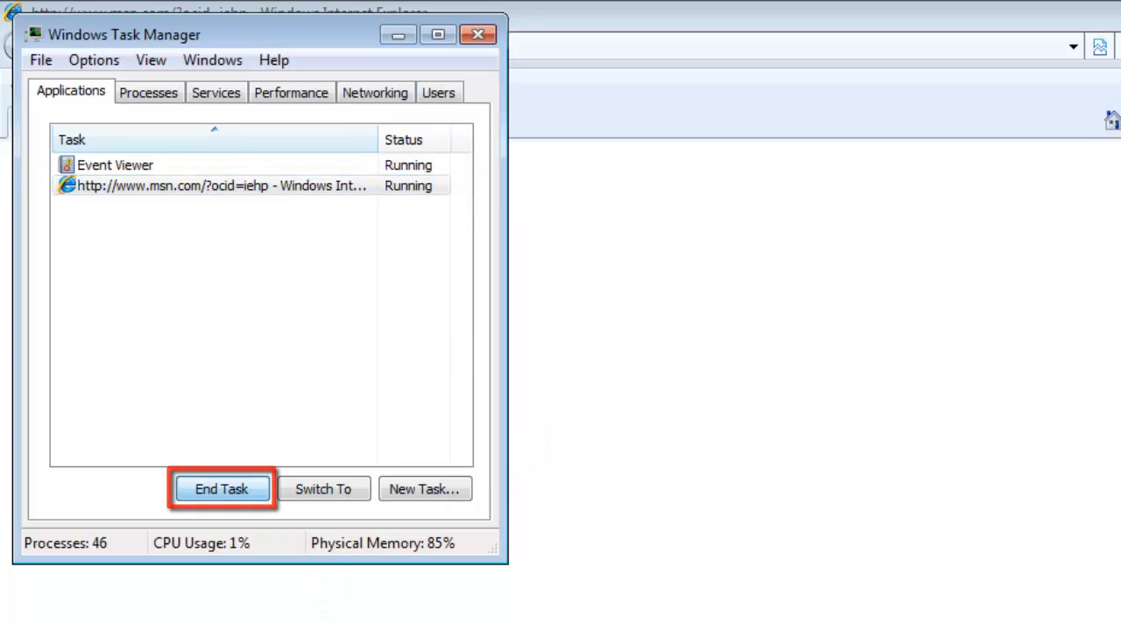
pyautogui.click(222, 489)
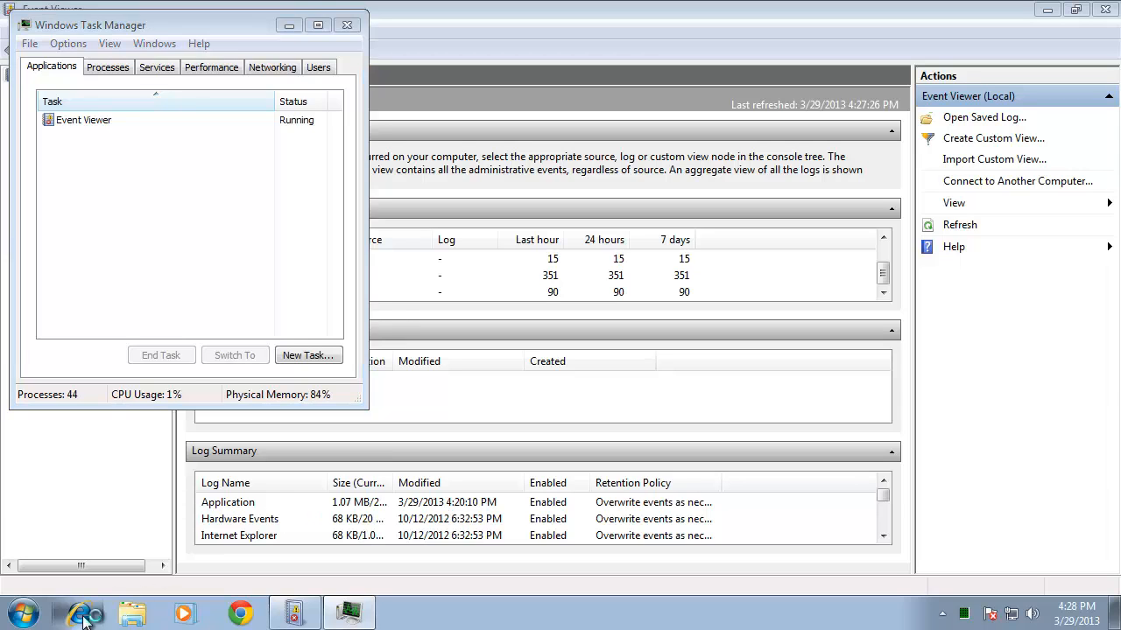
pyautogui.click(79, 612)
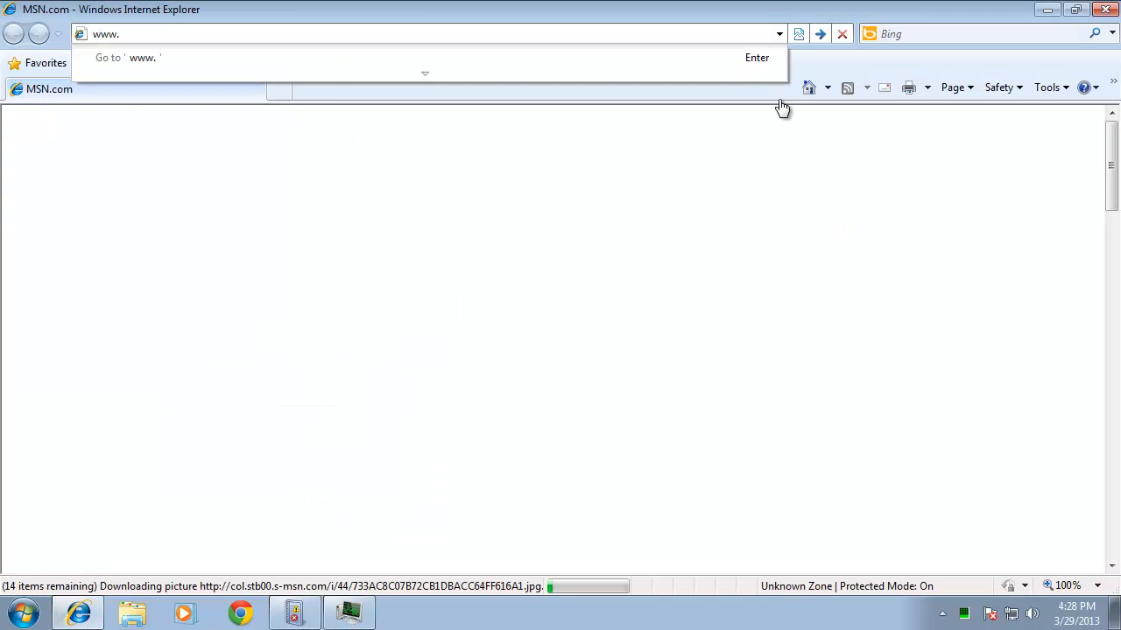